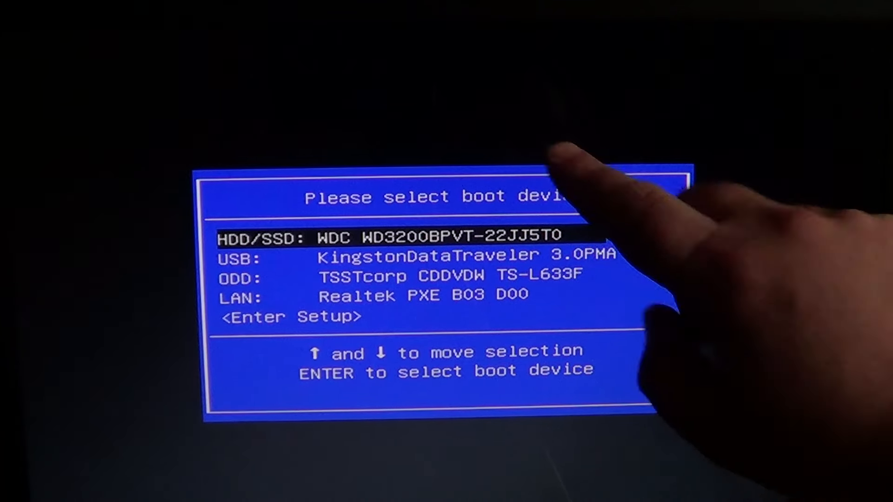
- Highlight USB: KingstonDataTraveler 3.0PMA, stepping back from the TSSTcorp optical drive
{"action": "key", "text": "Down"}
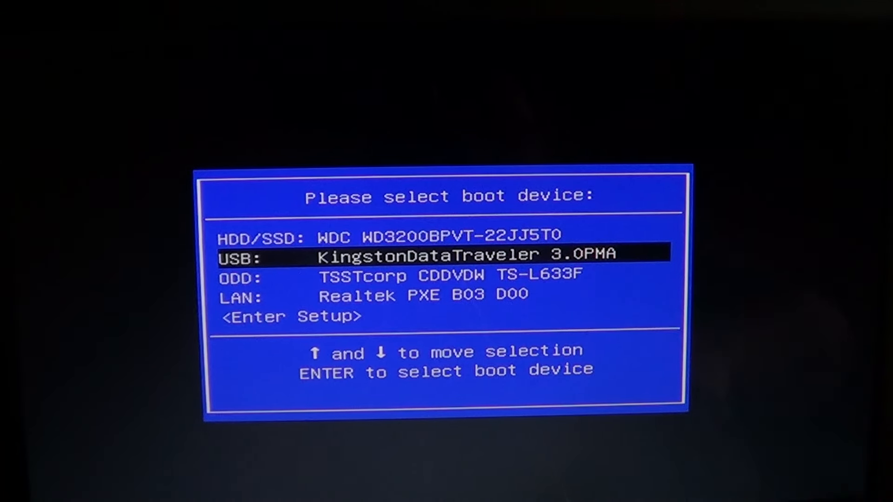
{"action": "key", "text": "Down"}
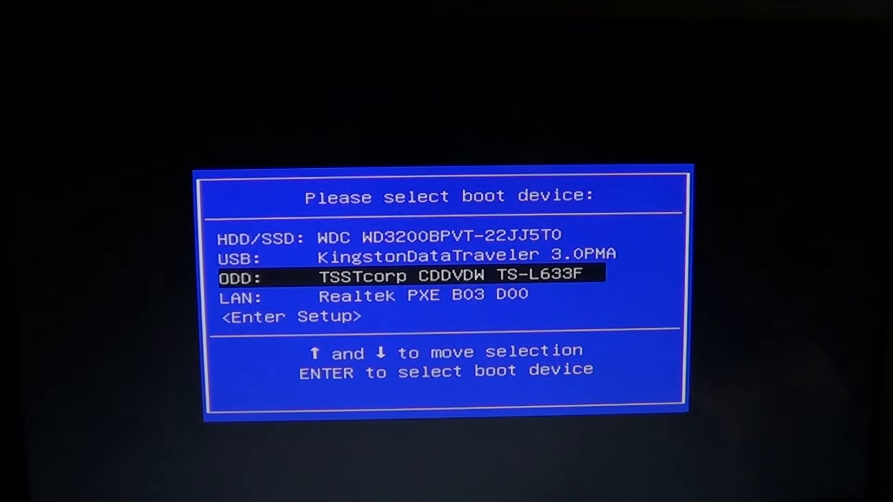
{"action": "key", "text": "up"}
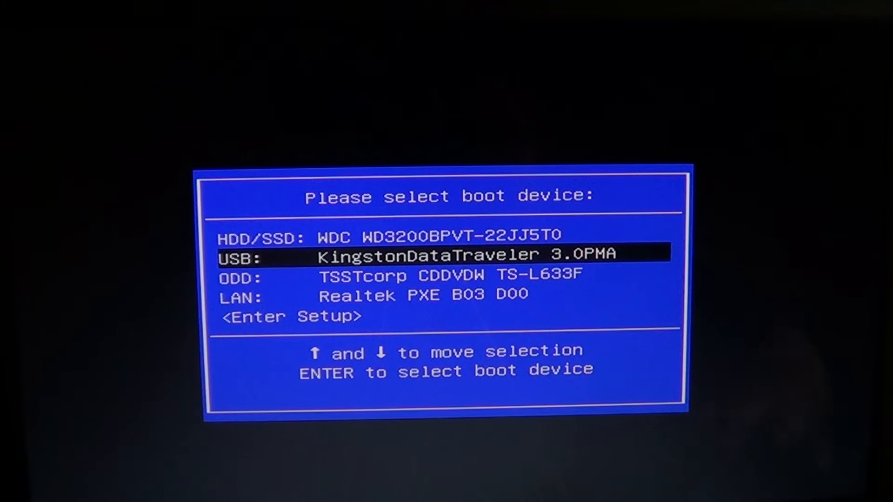